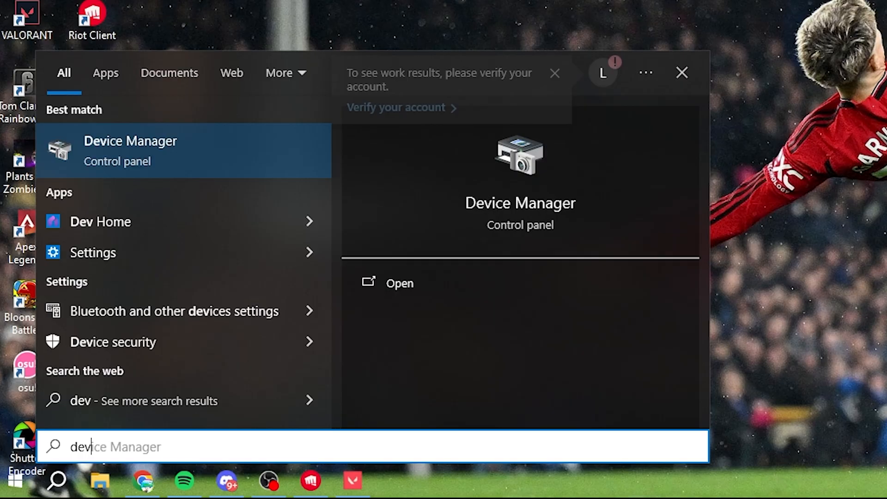
# Launch Device Manager and expand Monitors to show the two Generic PnP Monitor entries
pyautogui.click(130, 151)
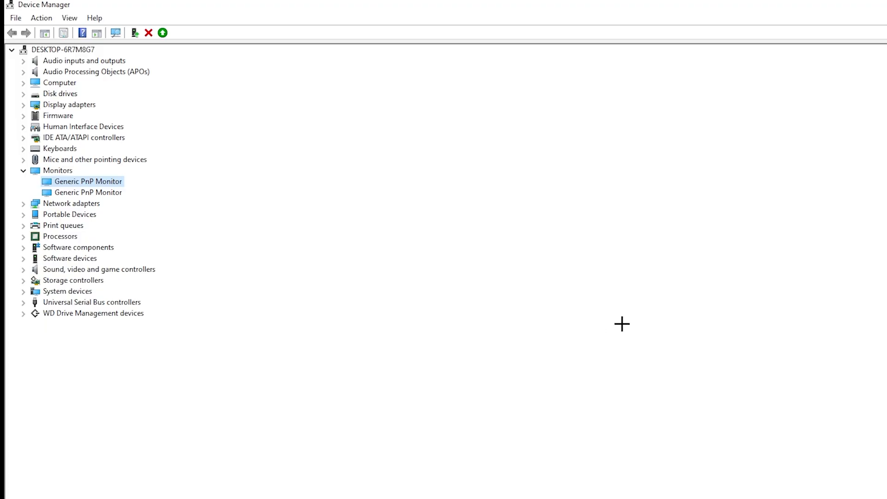
pyautogui.click(162, 32)
pyautogui.write('nv')
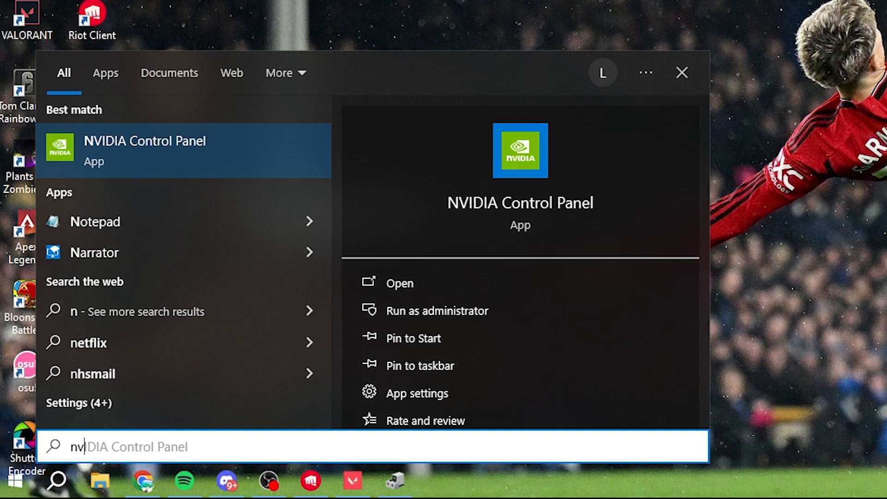
# Launch NVIDIA Control Panel and bring up the Customise list of custom resolutions under Change Resolution
pyautogui.click(145, 150)
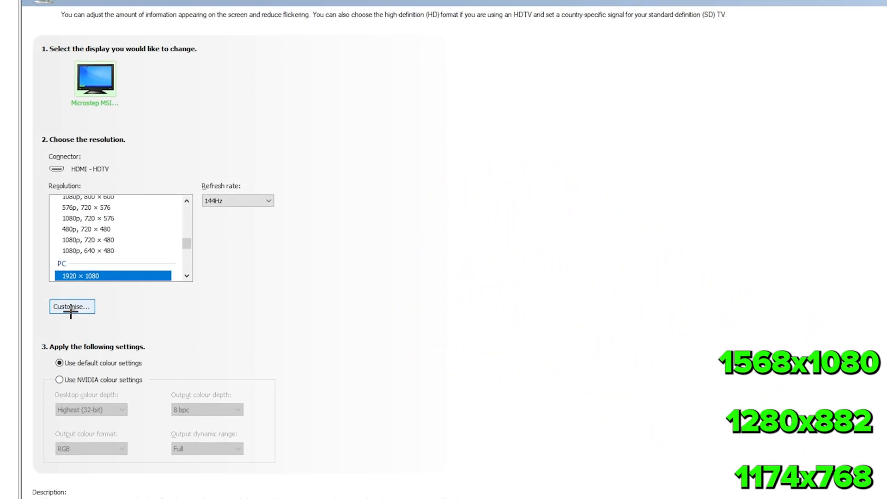
pyautogui.click(72, 306)
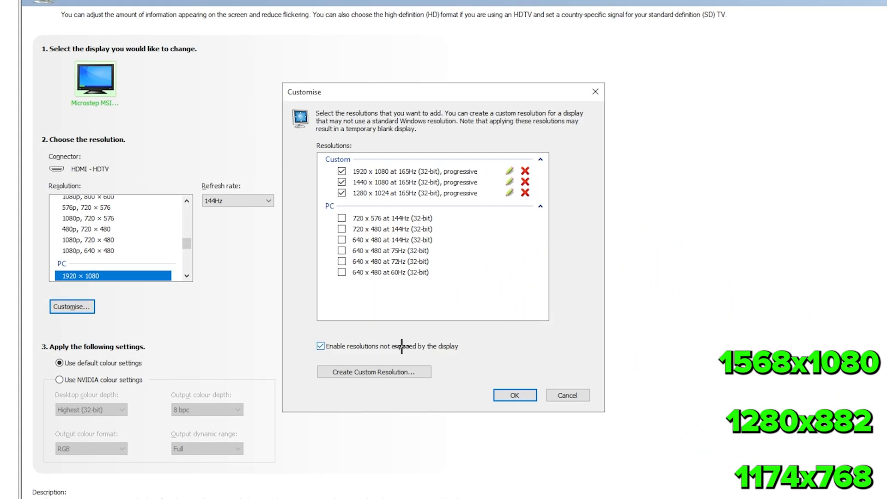
pyautogui.moveTo(443, 346)
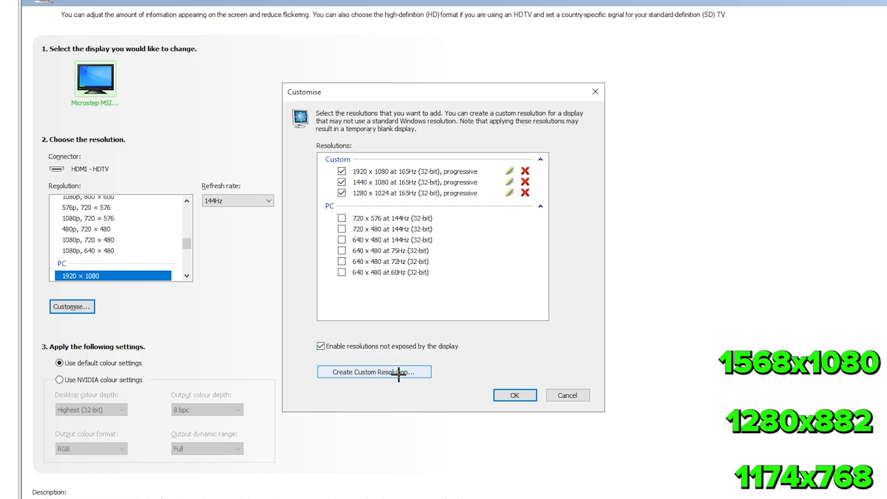
# Create a custom 1280 × 882 resolution at 165 Hz, test it, and keep it as the desktop configuration
pyautogui.click(373, 371)
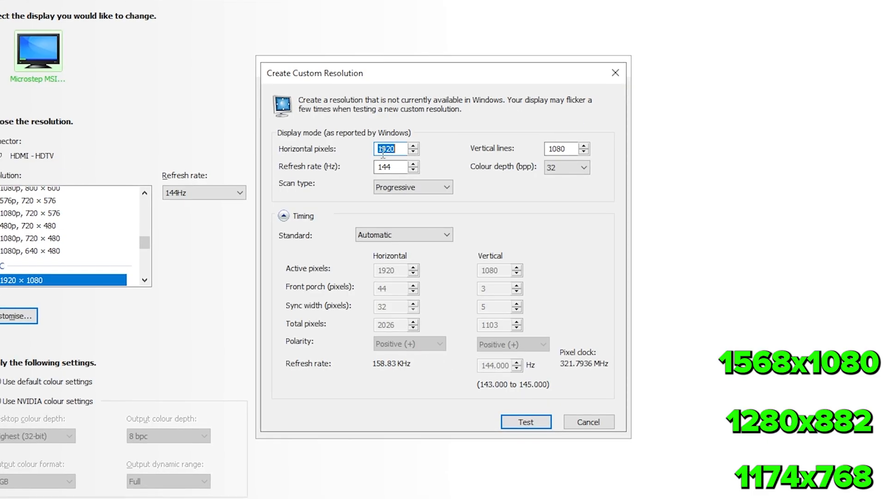
pyautogui.write('1280')
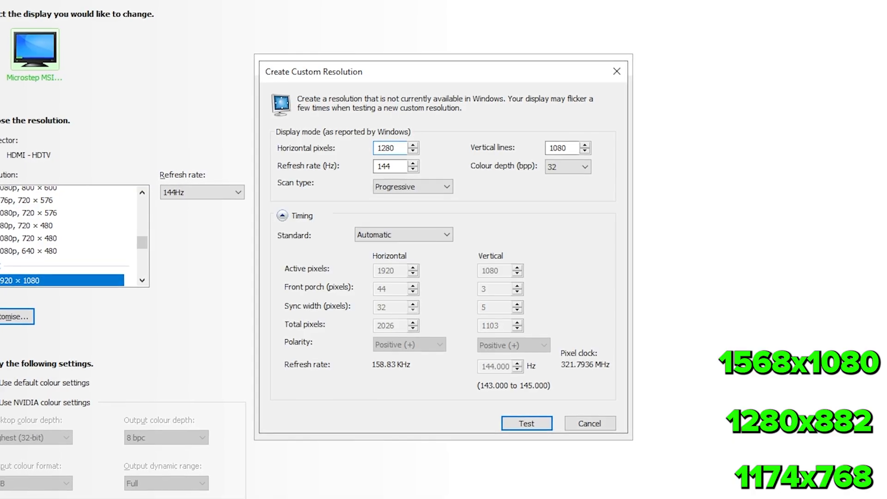
pyautogui.write('882')
pyautogui.click(395, 166)
pyautogui.write('165')
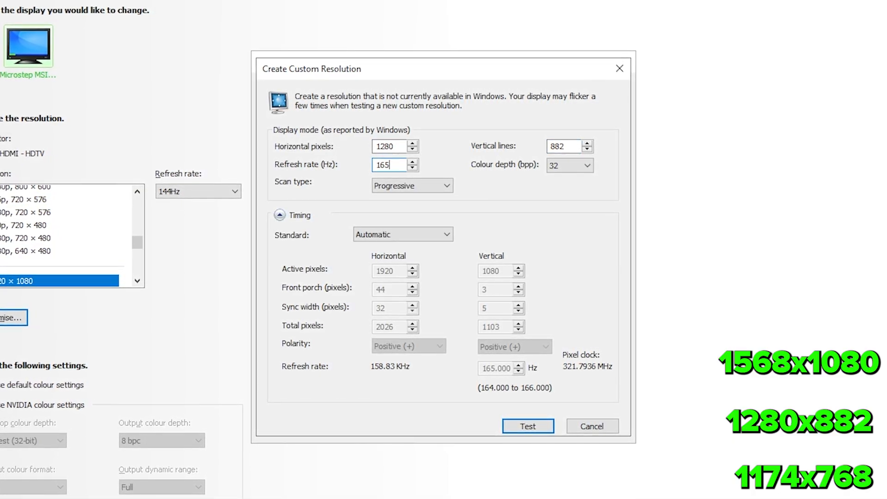
pyautogui.click(527, 426)
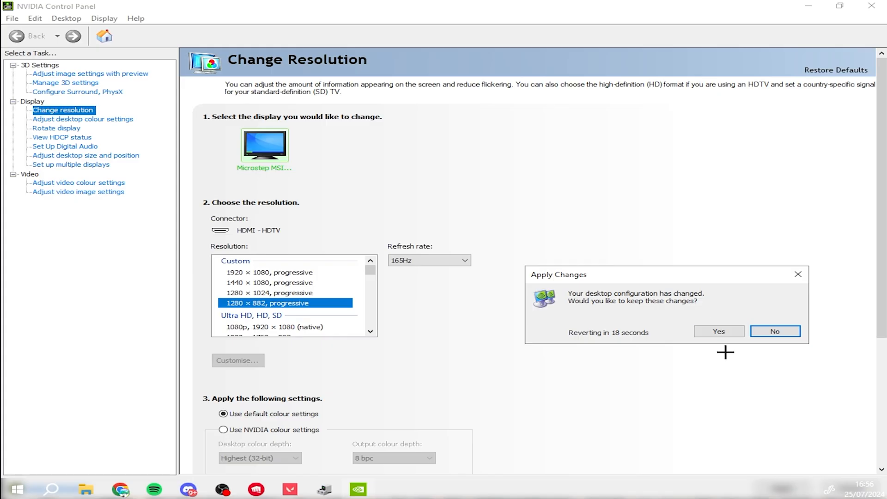
pyautogui.click(718, 330)
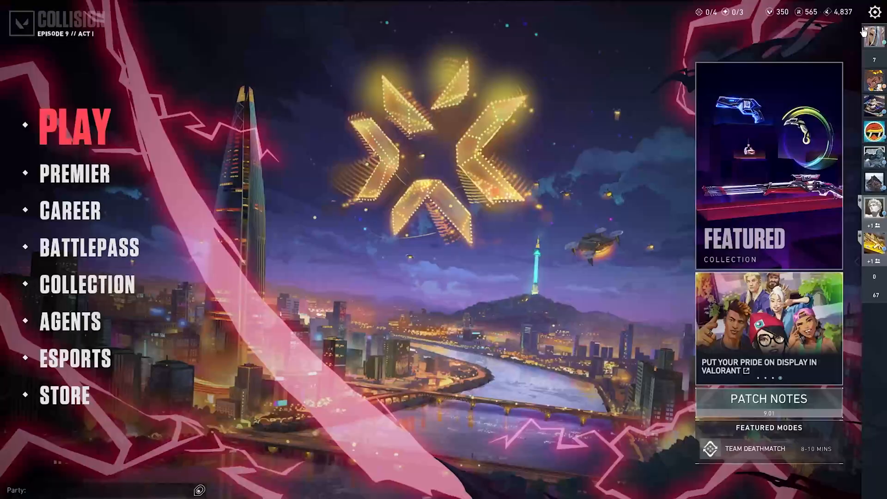
# Set Valorant's Aspect Ratio Method to Fill at the custom resolution, apply and confirm
pyautogui.click(875, 12)
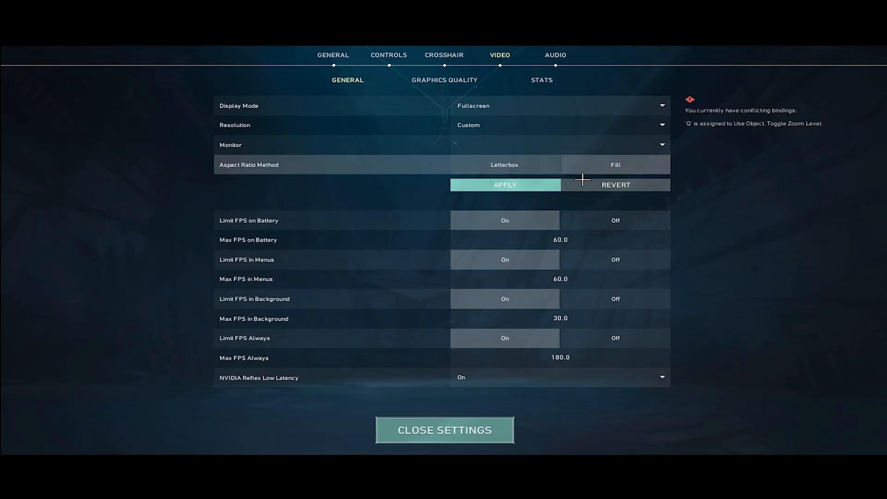
pyautogui.click(505, 184)
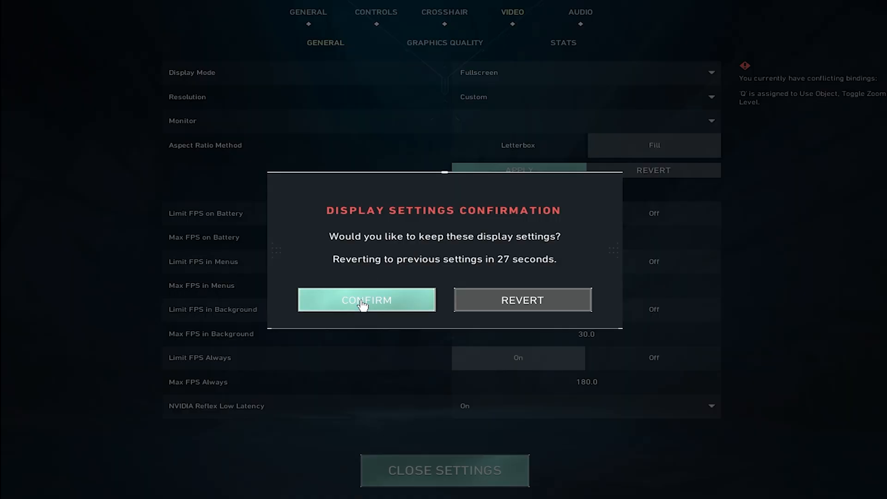
pyautogui.click(367, 299)
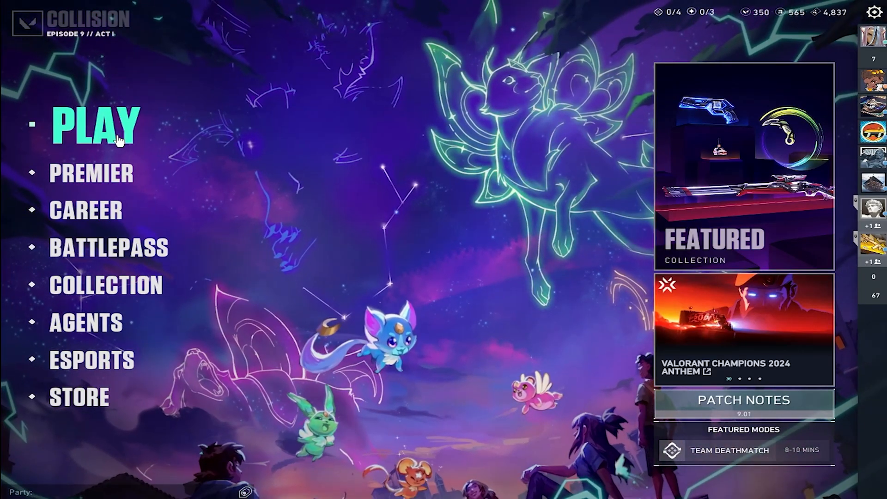
# Enter the Valorant play lobby and bring up the Exit to Desktop prompt
pyautogui.click(94, 125)
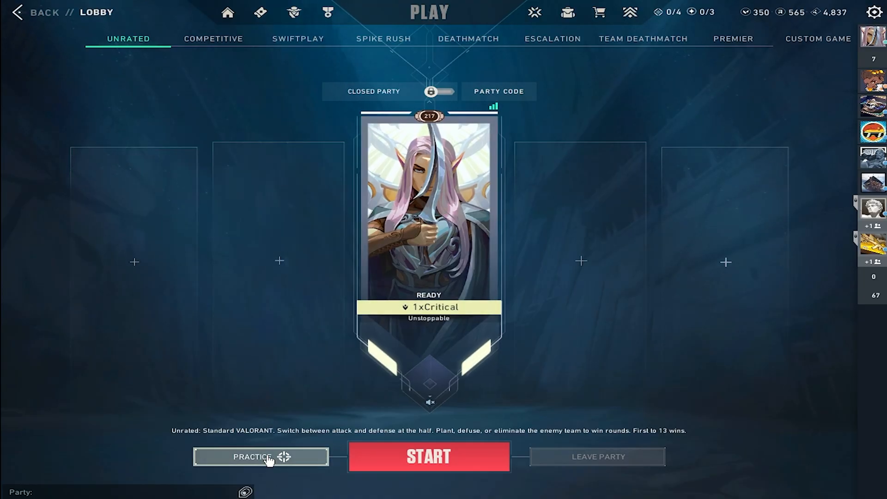
pyautogui.click(261, 456)
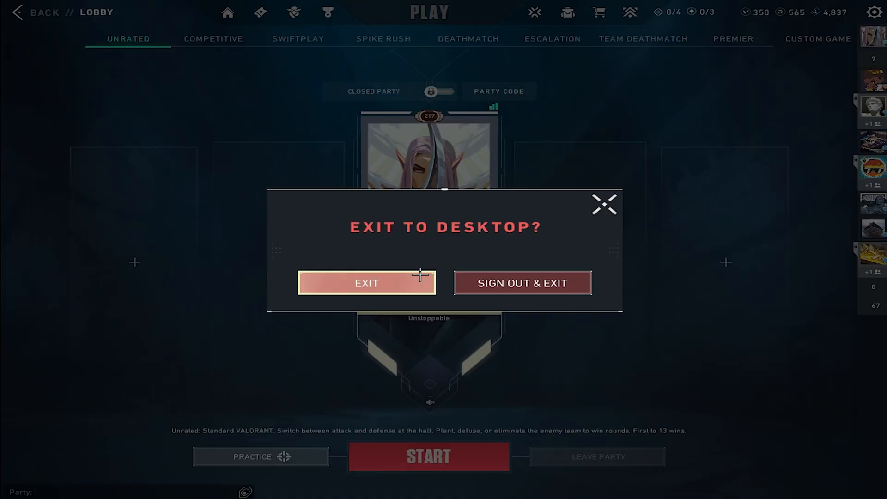
# Exit Valorant and apply the 1920 × 1080 165 Hz resolution back on the desktop
pyautogui.click(366, 283)
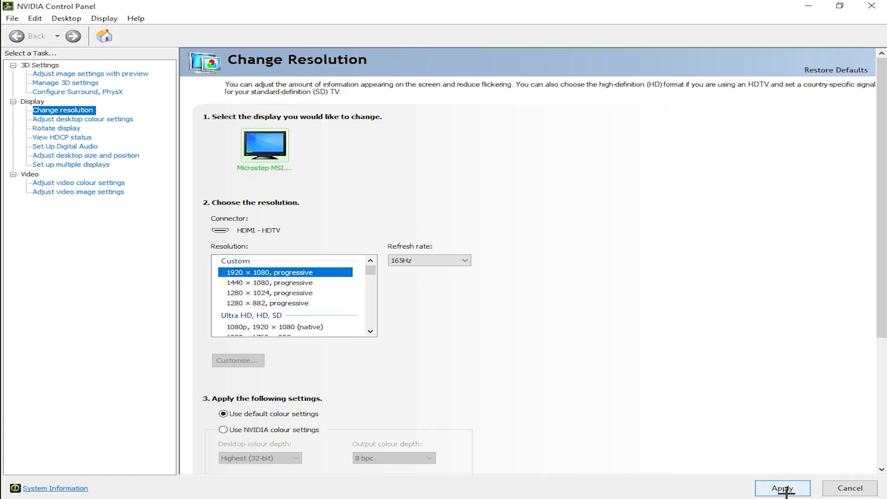
pyautogui.click(781, 488)
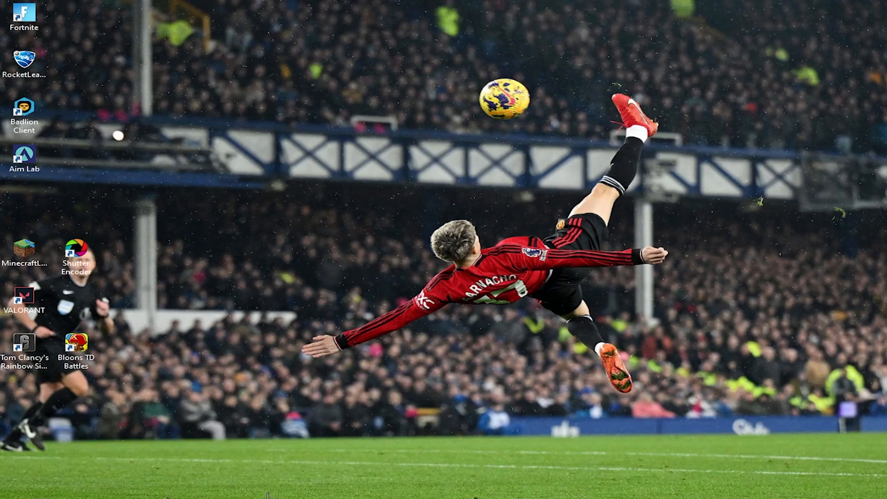
pyautogui.moveTo(251, 488)
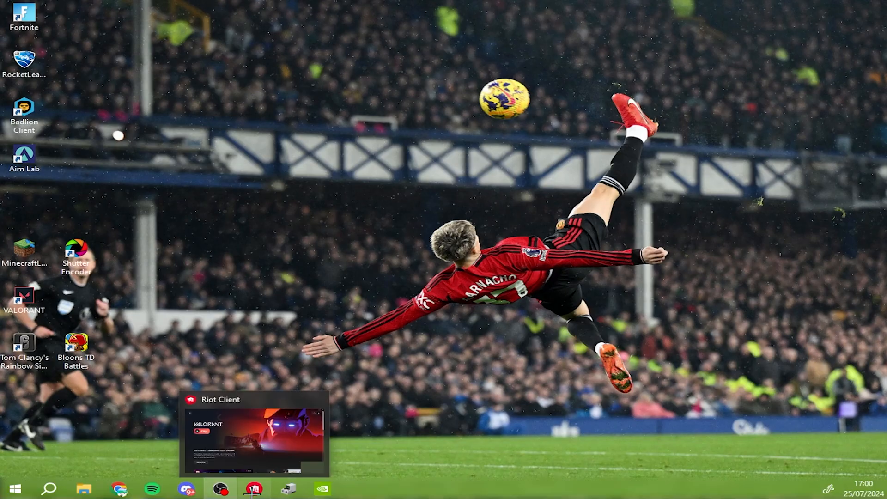